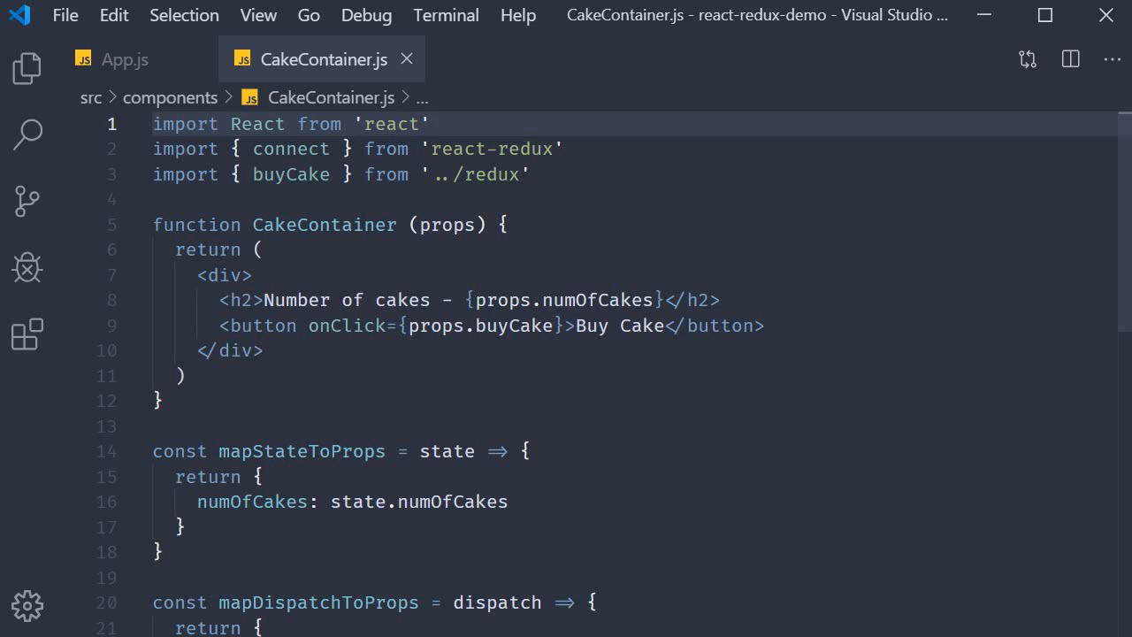
Show the Explorer sidebar with the src, components and redux folders
{"action": "left_click", "coordinate": [26, 69]}
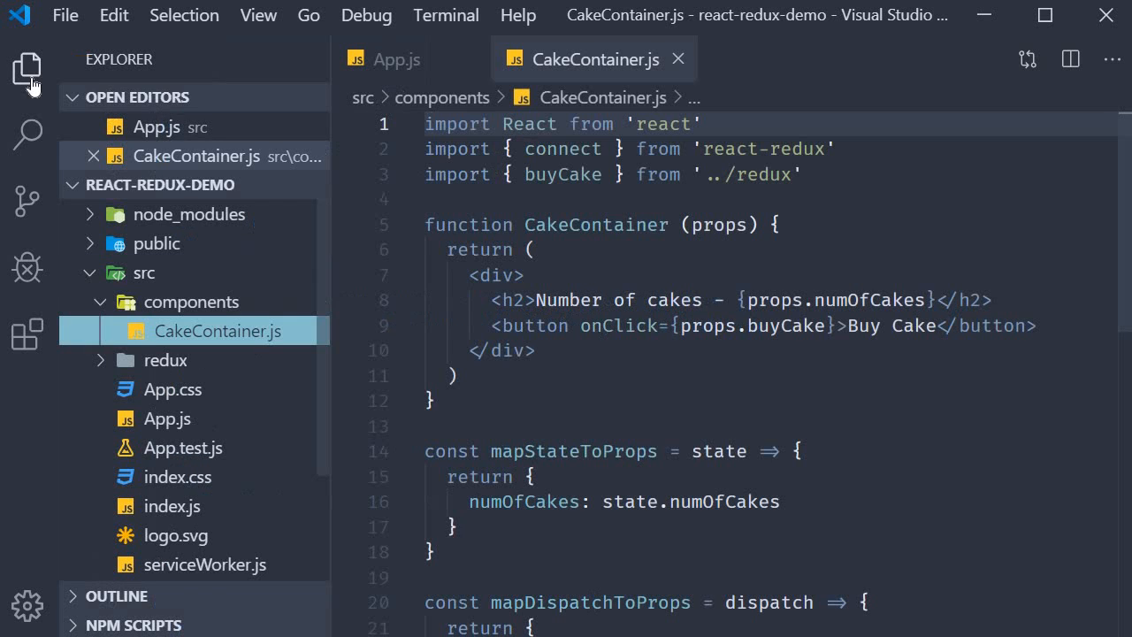
Add HooksCakeContainer.js to components with an h2 'Num of cakes -' and a 'Buy cake' button
{"action": "left_click", "coordinate": [199, 185]}
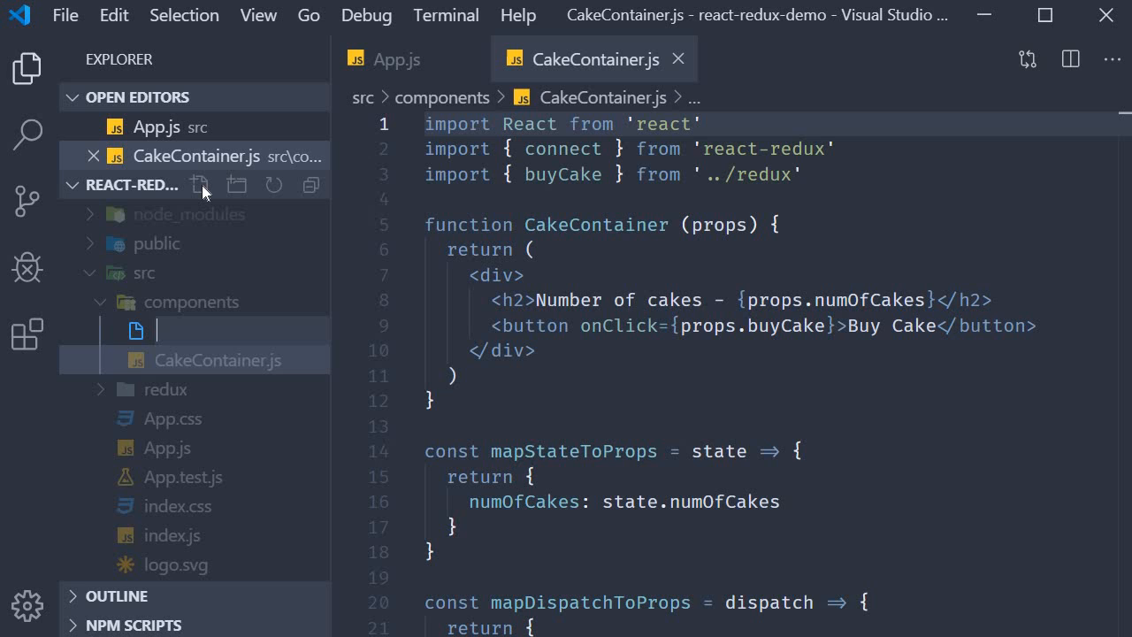
{"action": "type", "text": "h"}
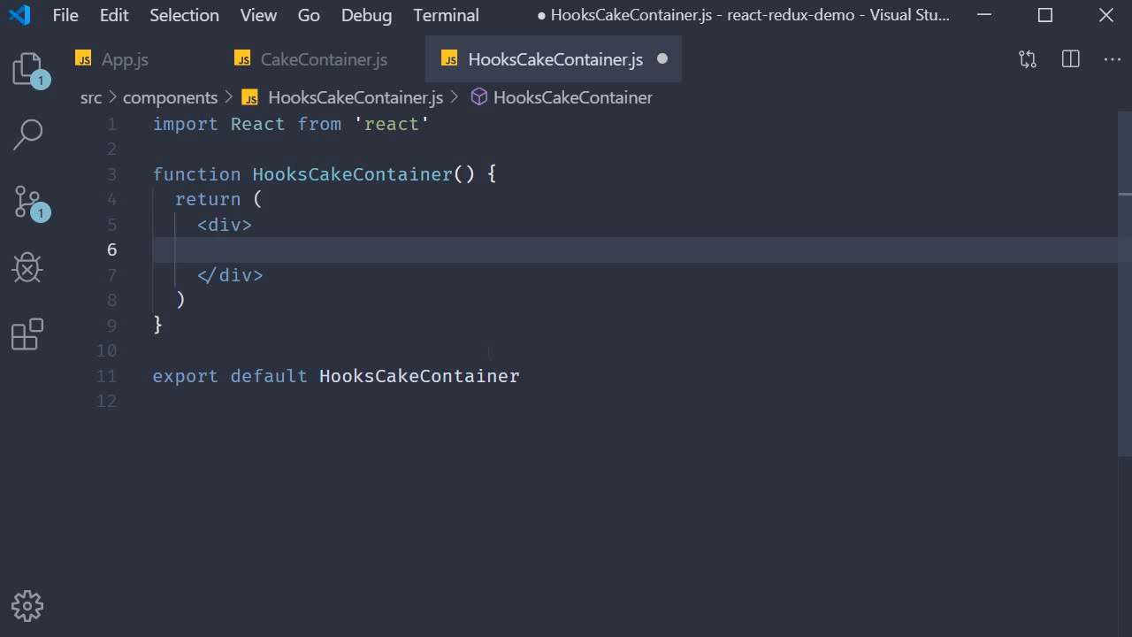
{"action": "type", "text": "<h"}
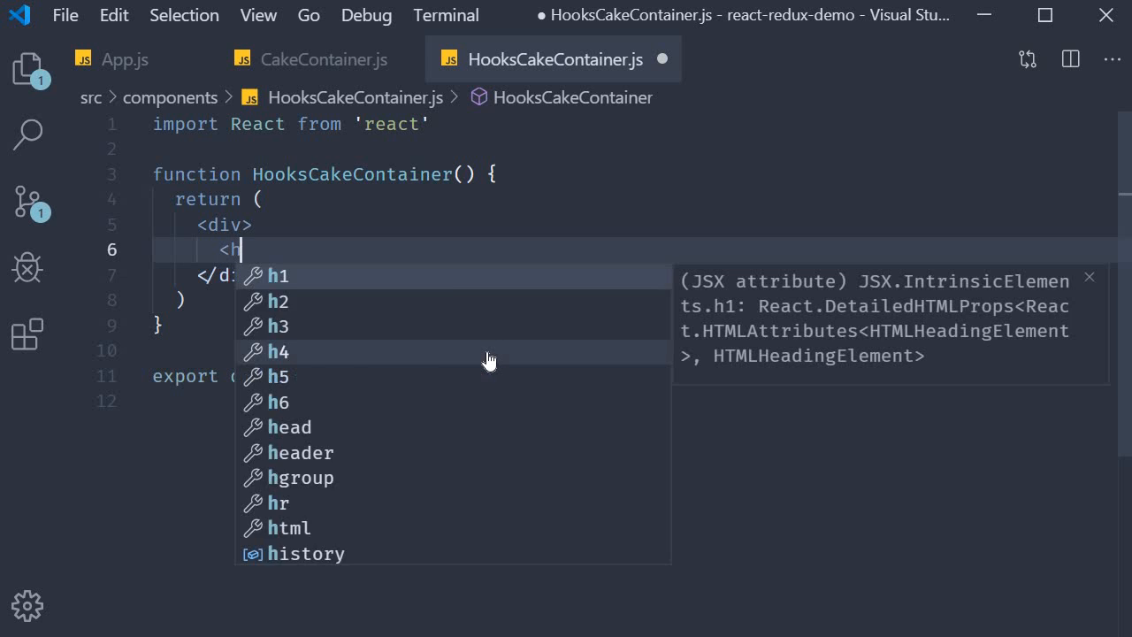
{"action": "type", "text": "2></h2>"}
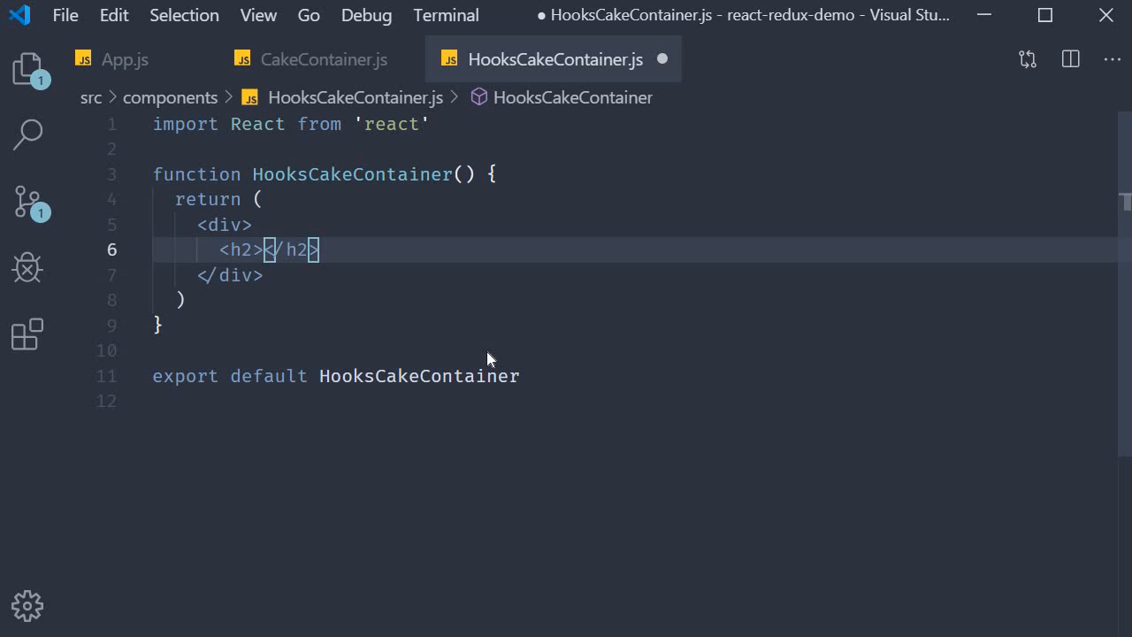
{"action": "type", "text": "Num of cakes -"}
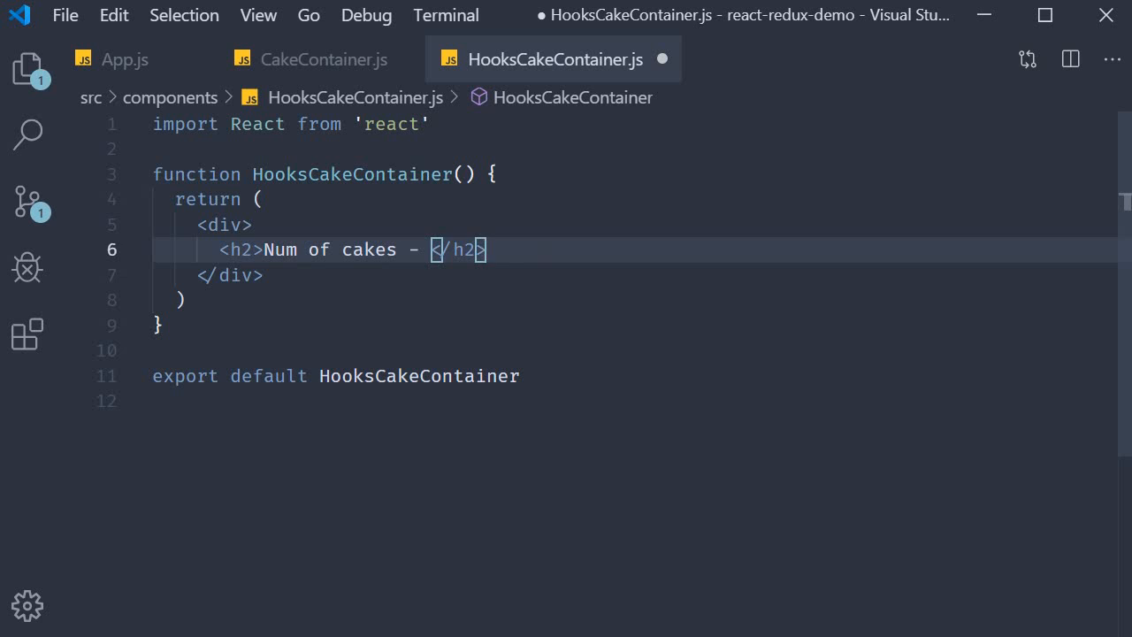
{"action": "type", "text": "<button>Buy cake</button>"}
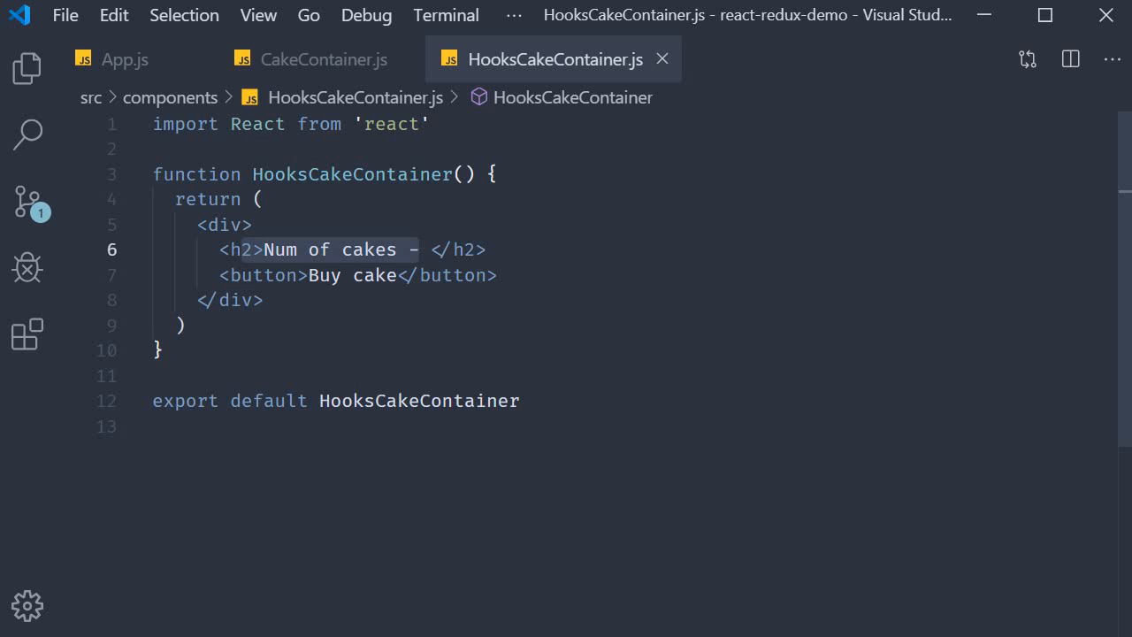
Check the saved button line, then move to the end of the React import line
{"action": "left_click", "coordinate": [402, 275]}
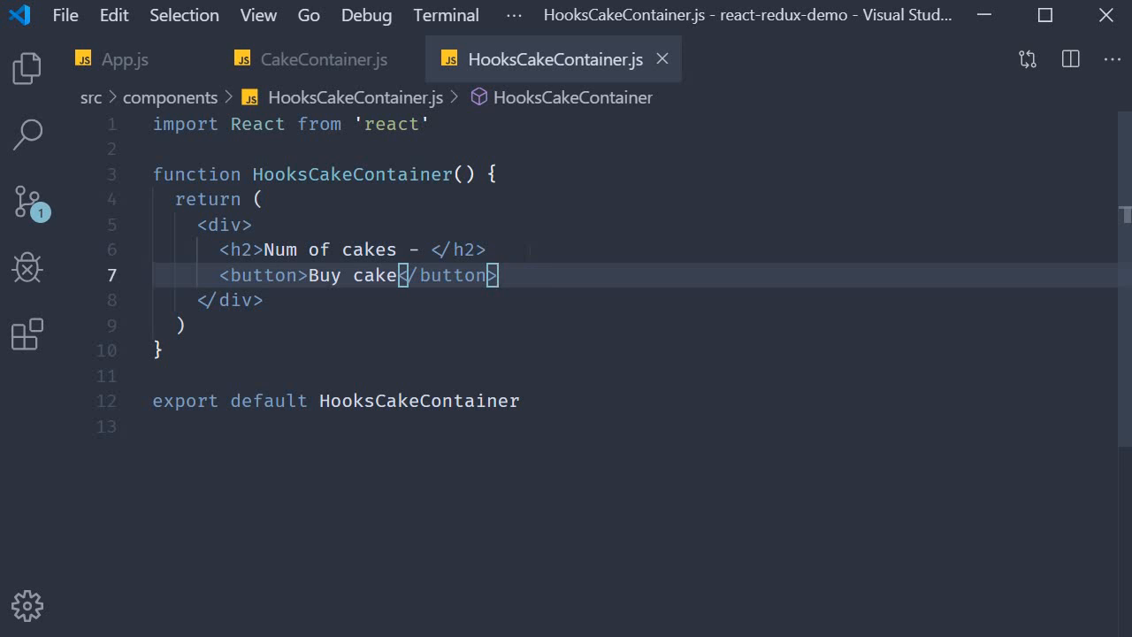
{"action": "mouse_move", "coordinate": [546, 211]}
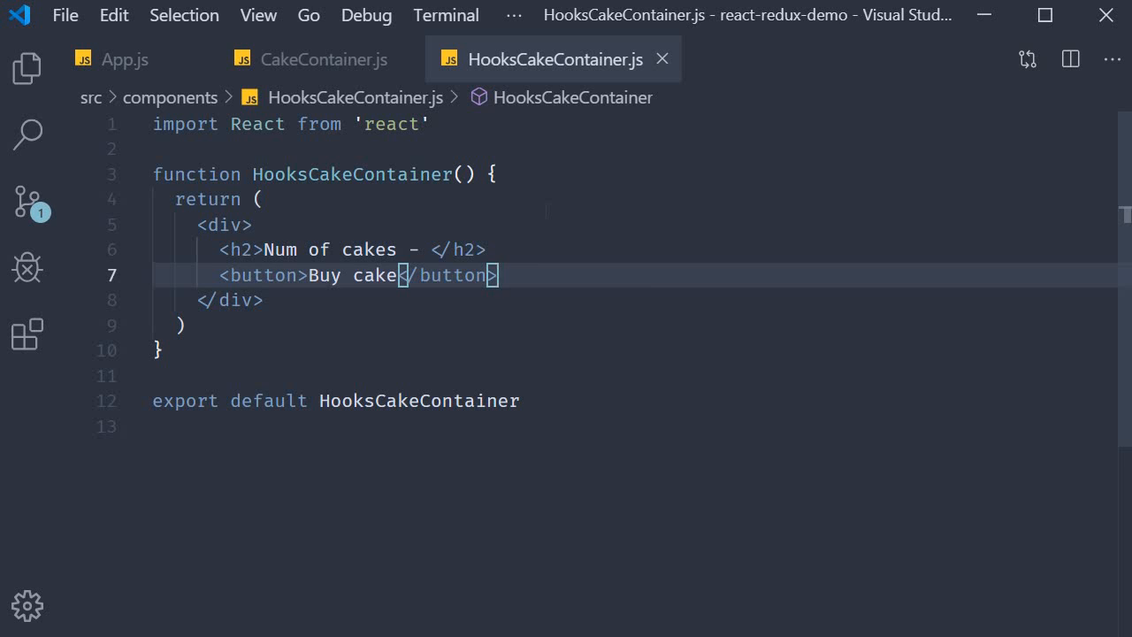
{"action": "left_click", "coordinate": [429, 124]}
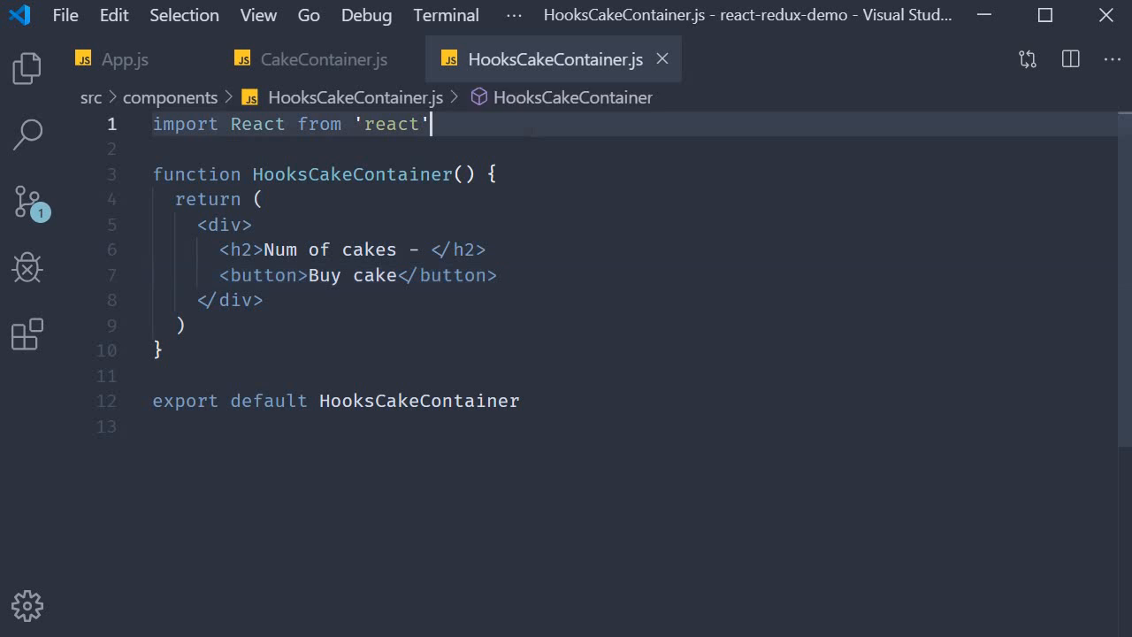
Add import { useSelector } from 'react-redux' and open a blank line inside the function
{"action": "type", "text": "impor"}
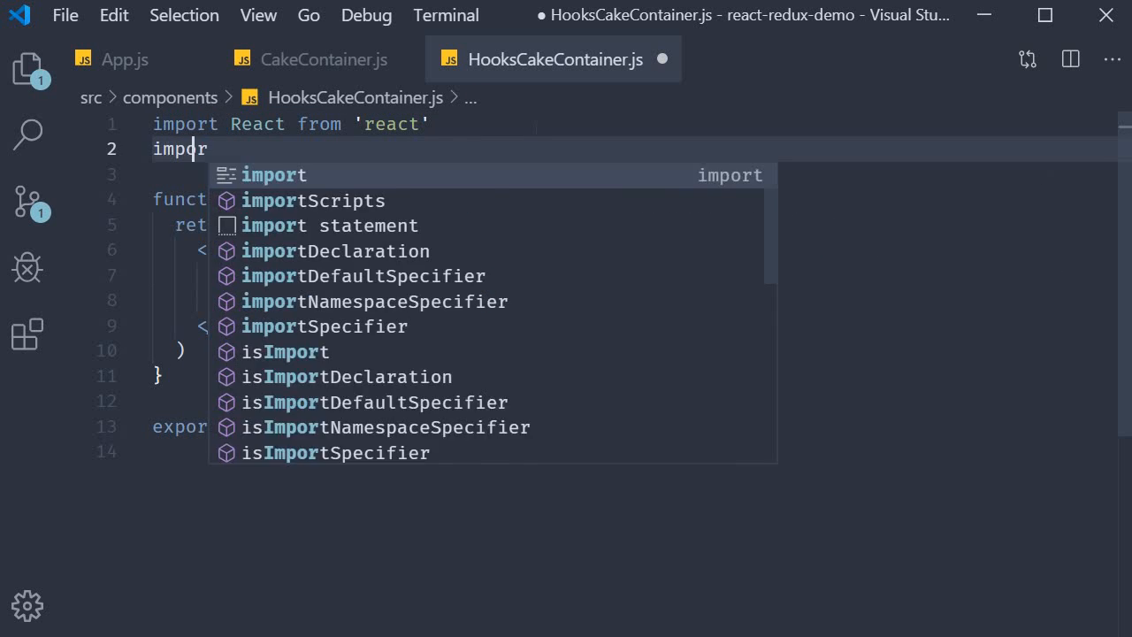
{"action": "type", "text": "{ useSelected } from"}
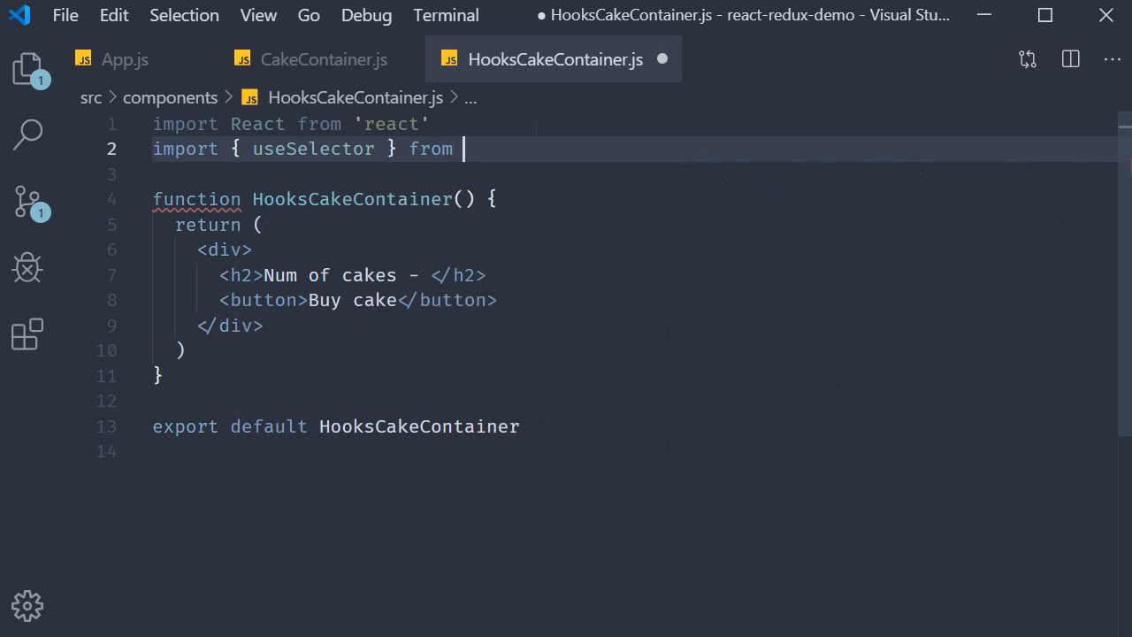
{"action": "type", "text": "'react-redux'"}
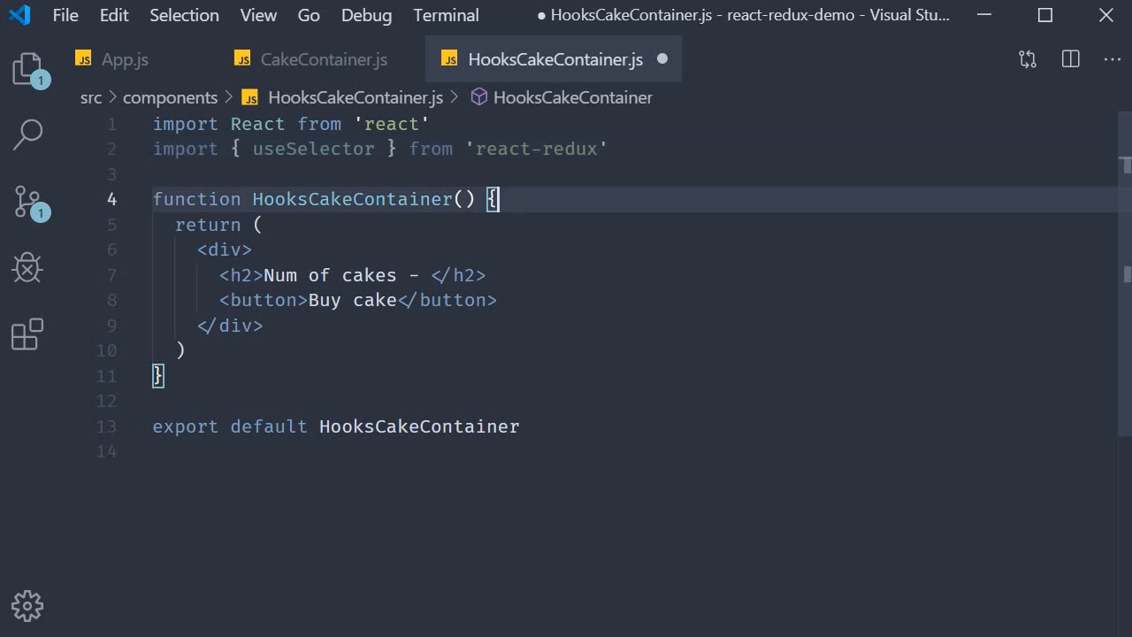
{"action": "key", "text": "Enter"}
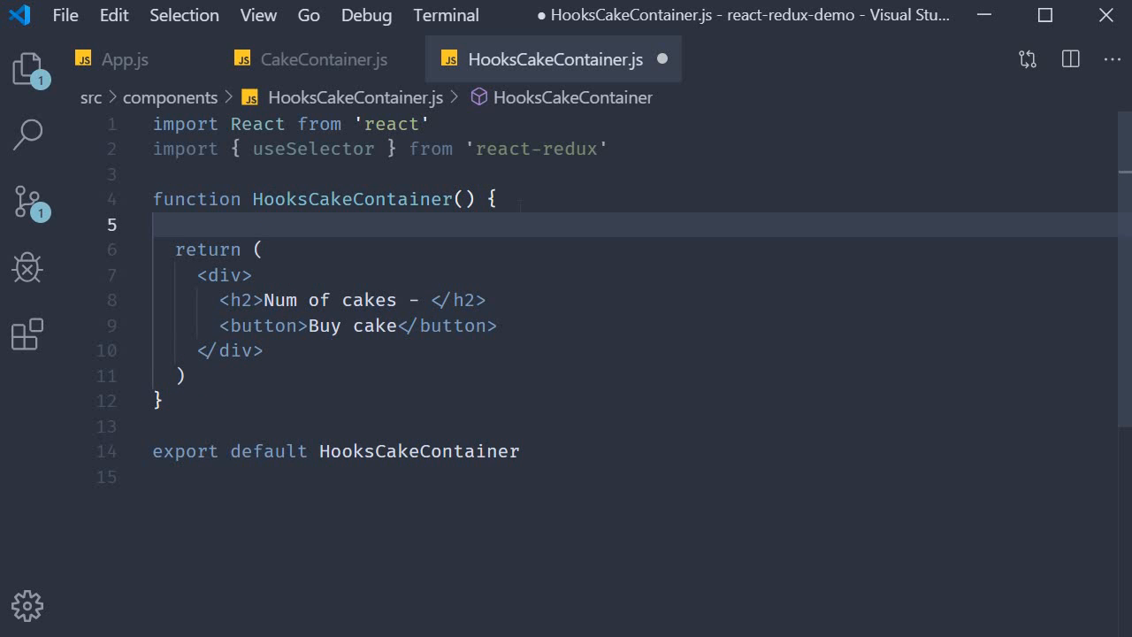
Start useSelector(state), checking mapStateToProps in CakeContainer.js for the state shape
{"action": "type", "text": "useSelector()"}
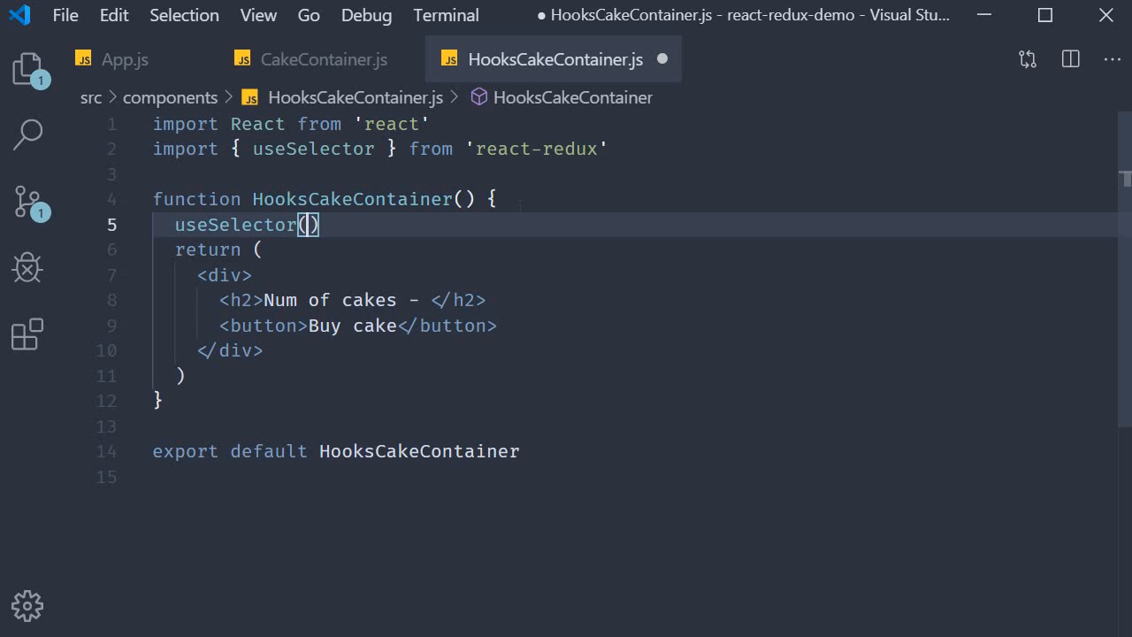
{"action": "type", "text": "state"}
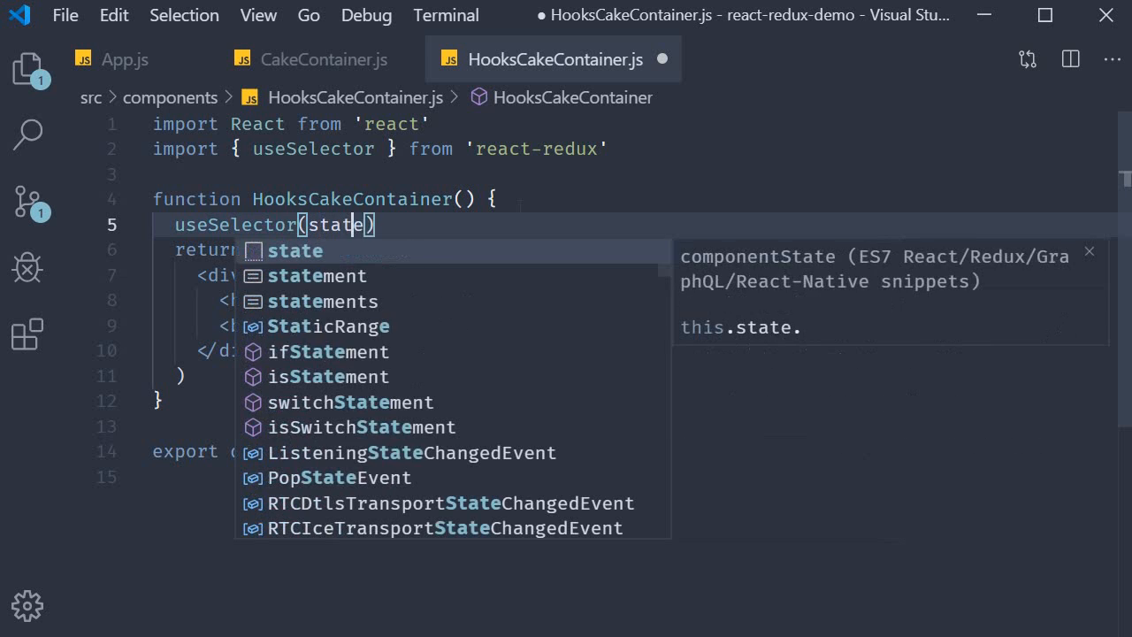
{"action": "left_click", "coordinate": [321, 59]}
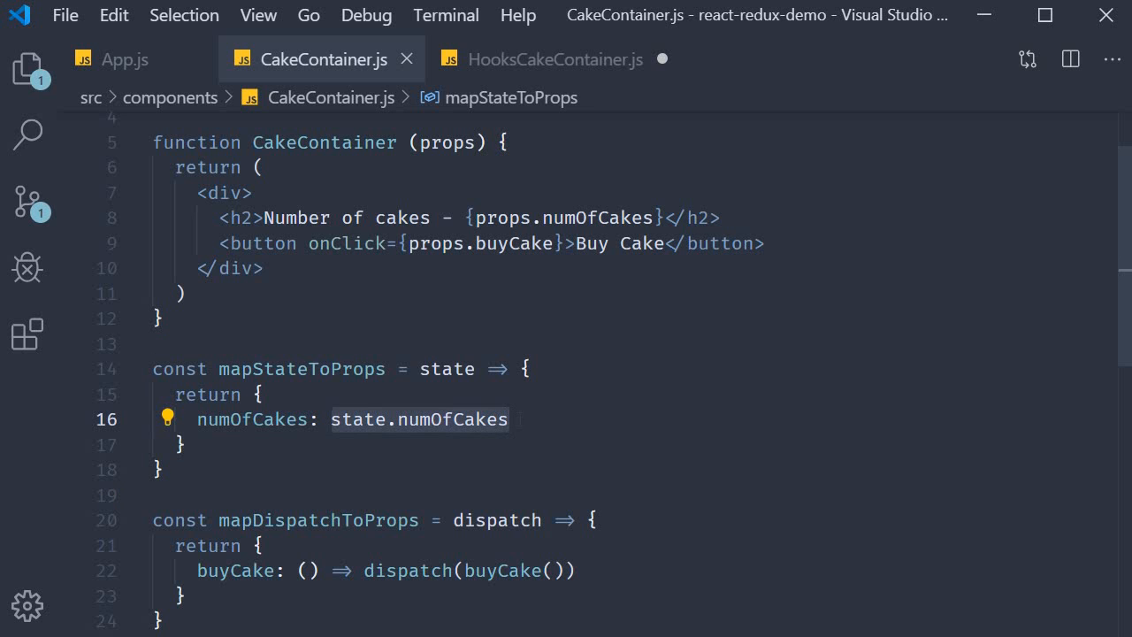
{"action": "left_click", "coordinate": [555, 58]}
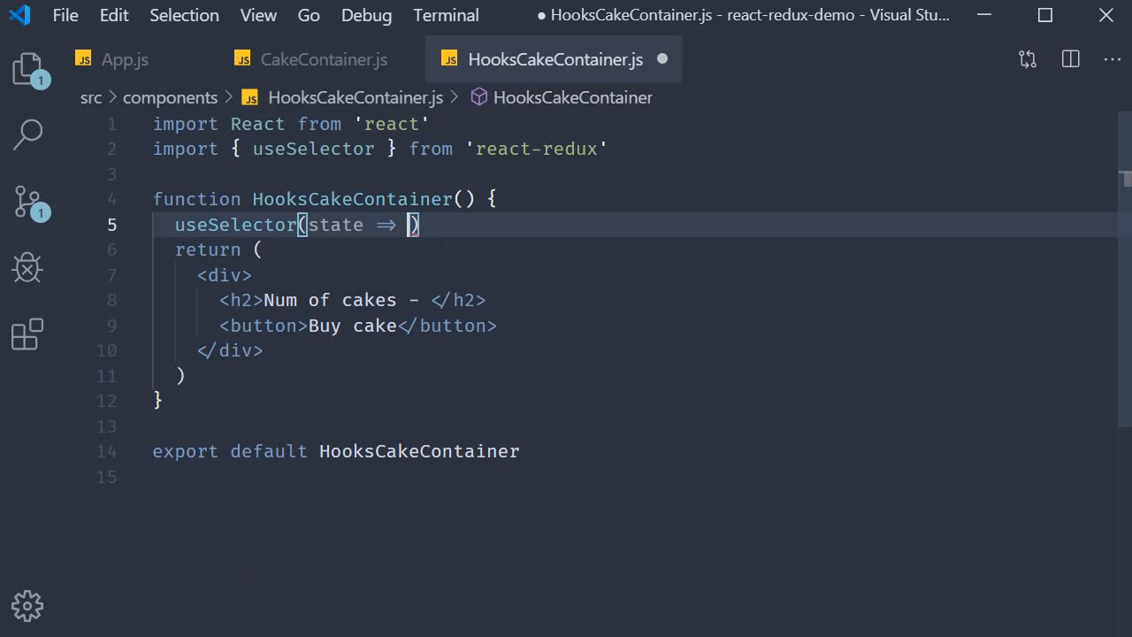
Complete const numOfCakes = useSelector(state => state.numOfCakes) and save
{"action": "type", "text": "state.r"}
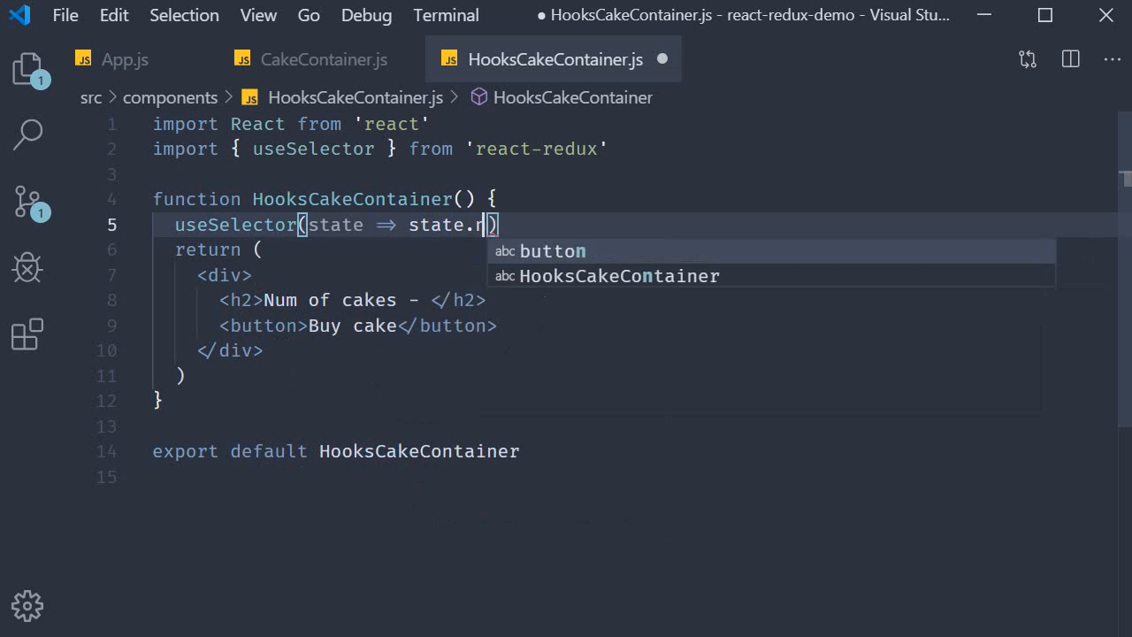
{"action": "type", "text": "umOfCakes"}
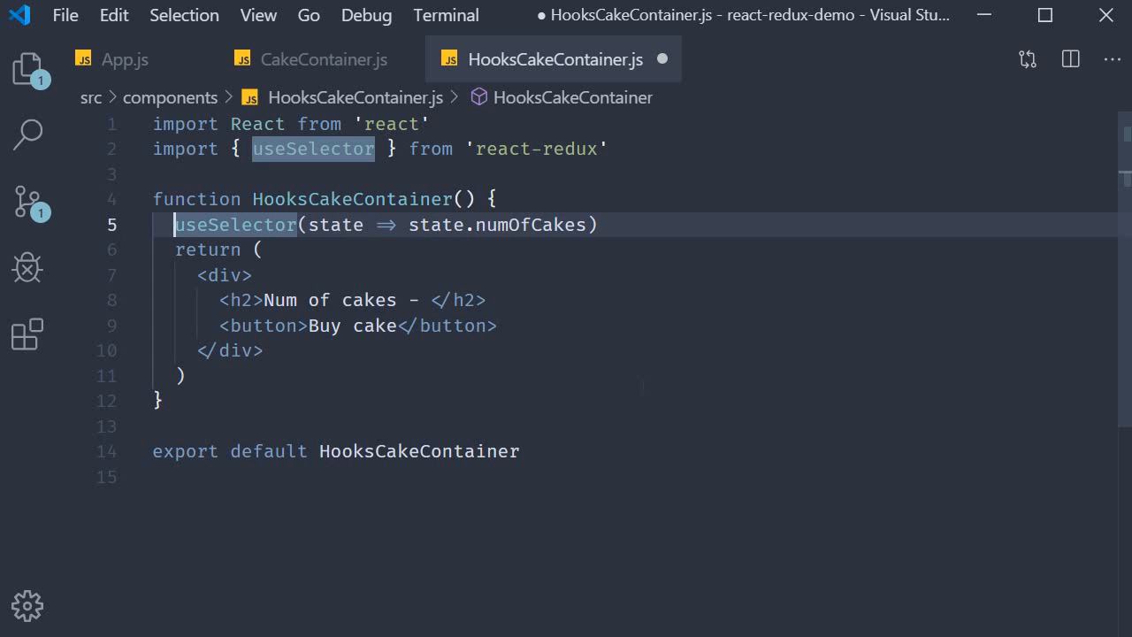
{"action": "type", "text": "const"}
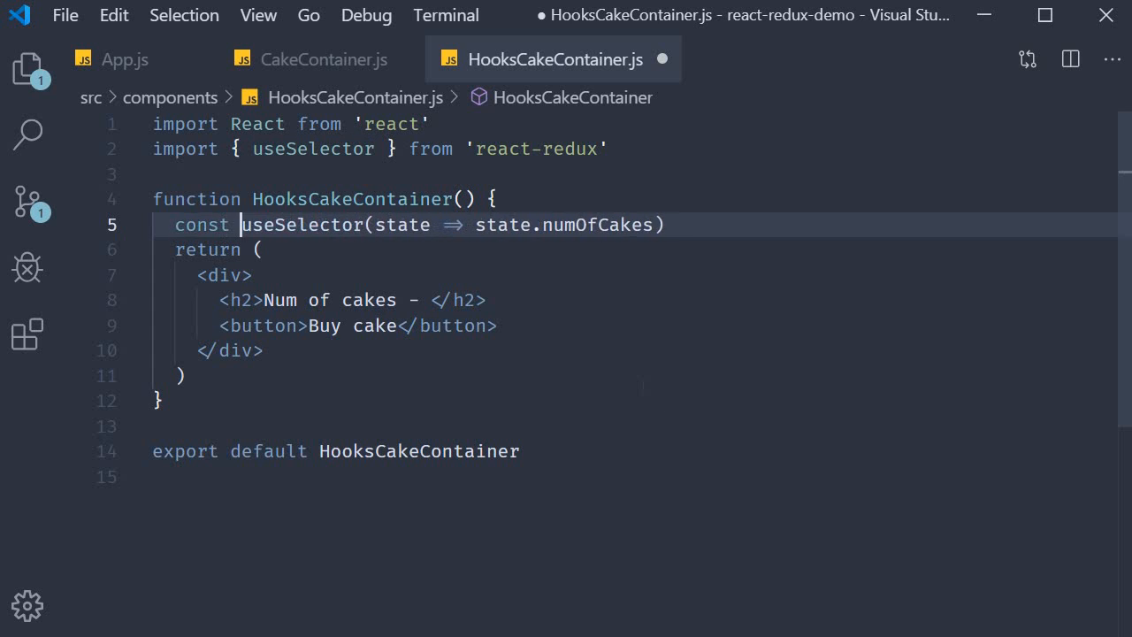
{"action": "type", "text": "numOfCakes ="}
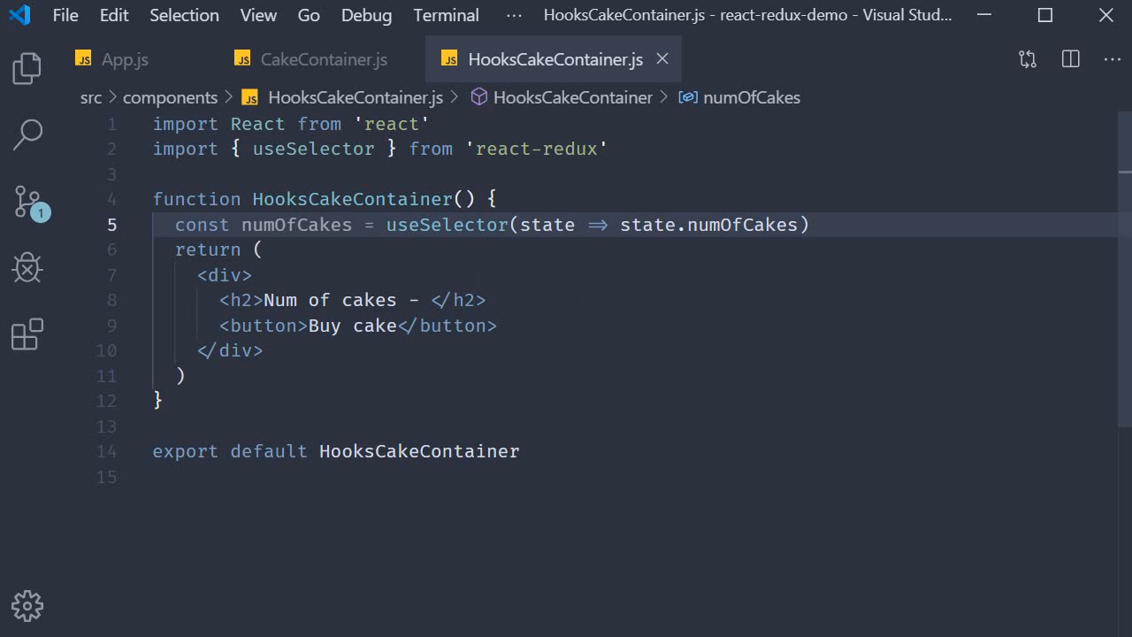
Insert {numOfCakes} after 'Num of cakes -' in the h2 heading and save
{"action": "double_click", "coordinate": [297, 224]}
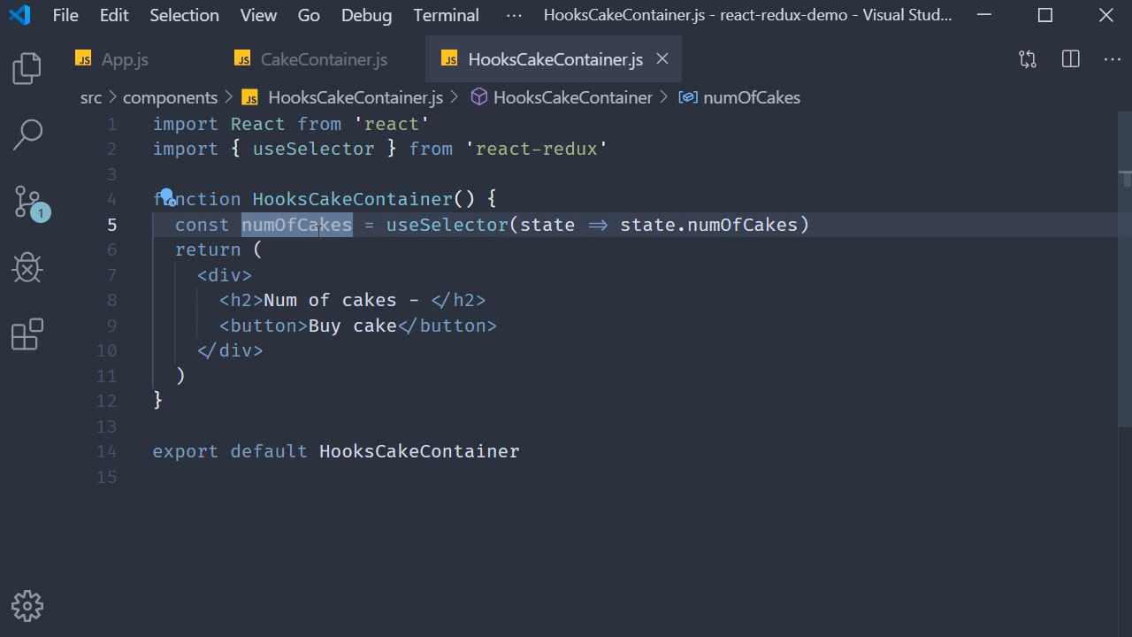
{"action": "left_click", "coordinate": [442, 300]}
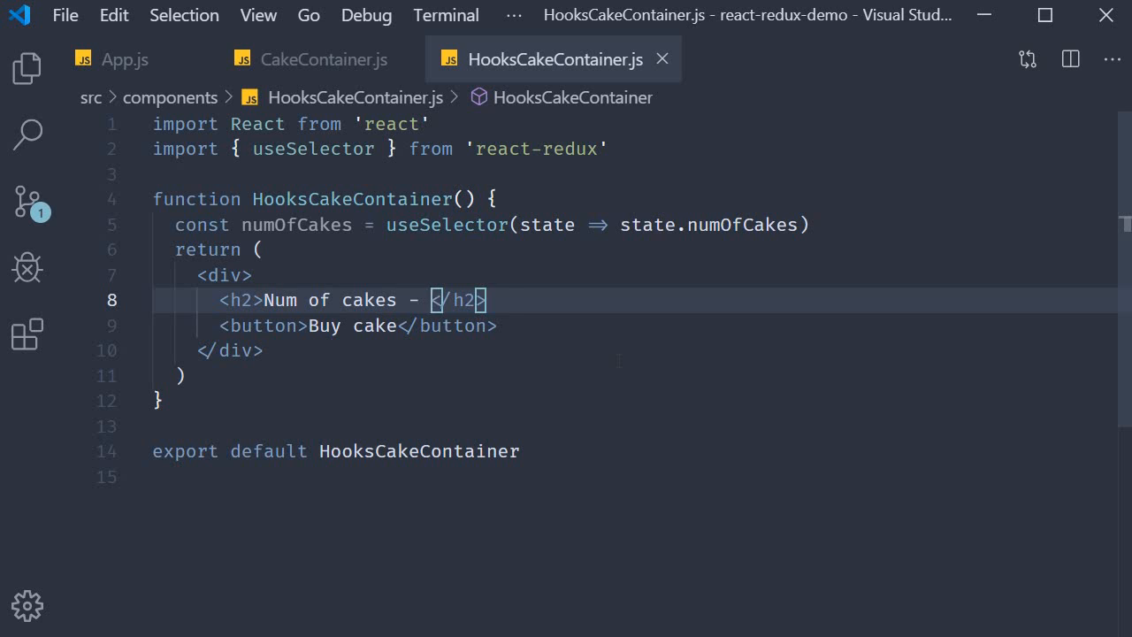
{"action": "type", "text": "{numOfCakes}"}
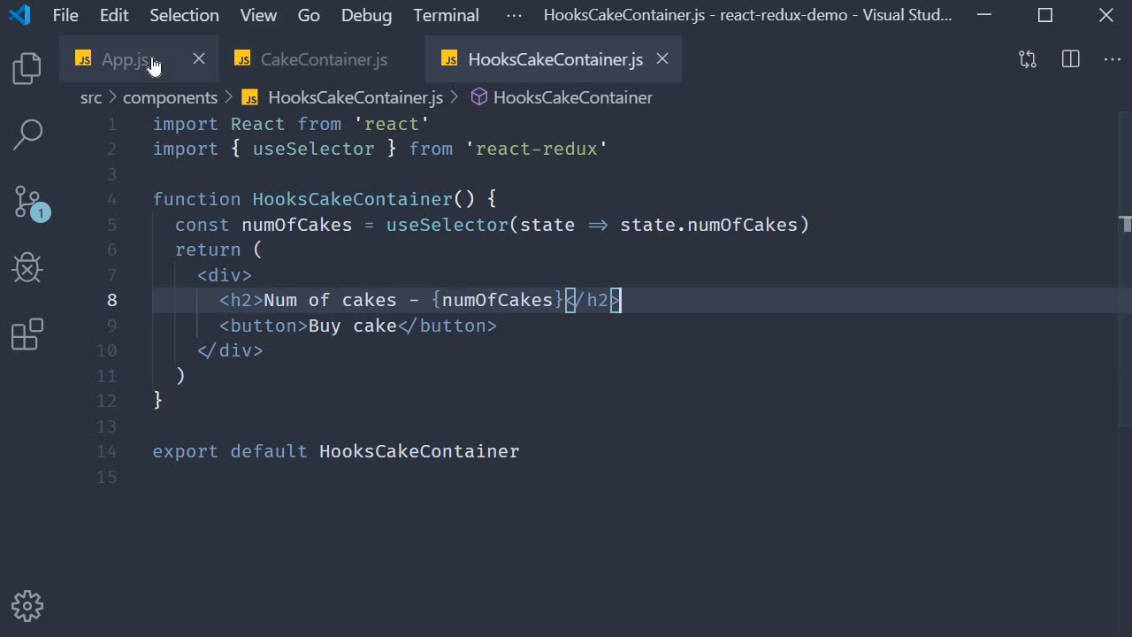
Add <HooksCakeContainer></HooksCakeContainer> inside App.js, showing 'Num of cakes - 10' in the browser
{"action": "left_click", "coordinate": [124, 59]}
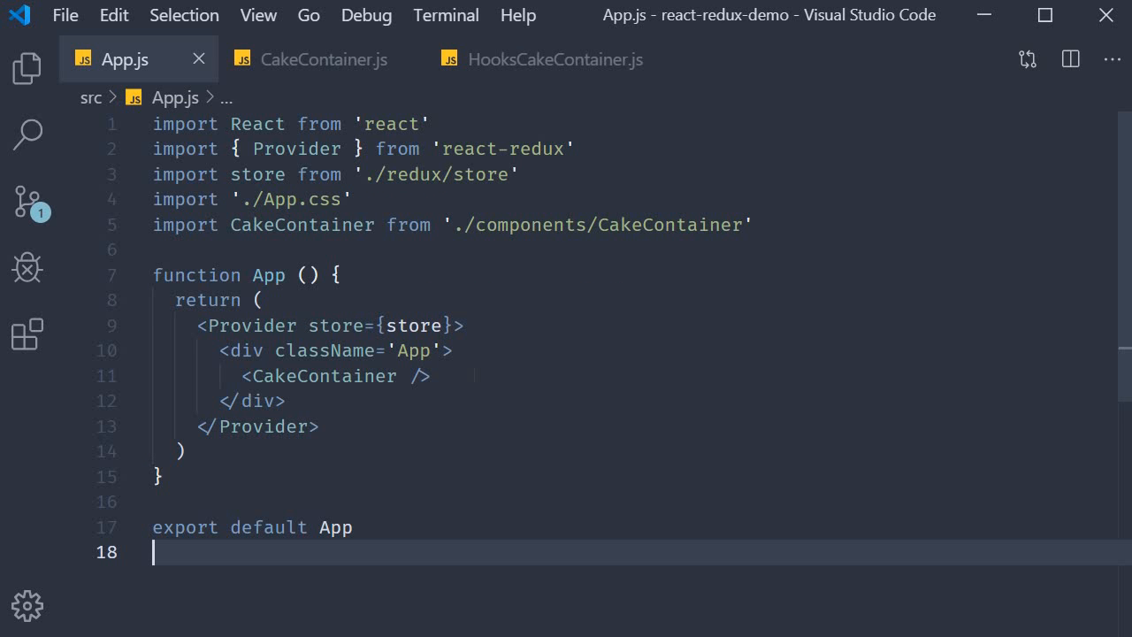
{"action": "type", "text": "<HooksCakeContainer></HooksCakeContainer>"}
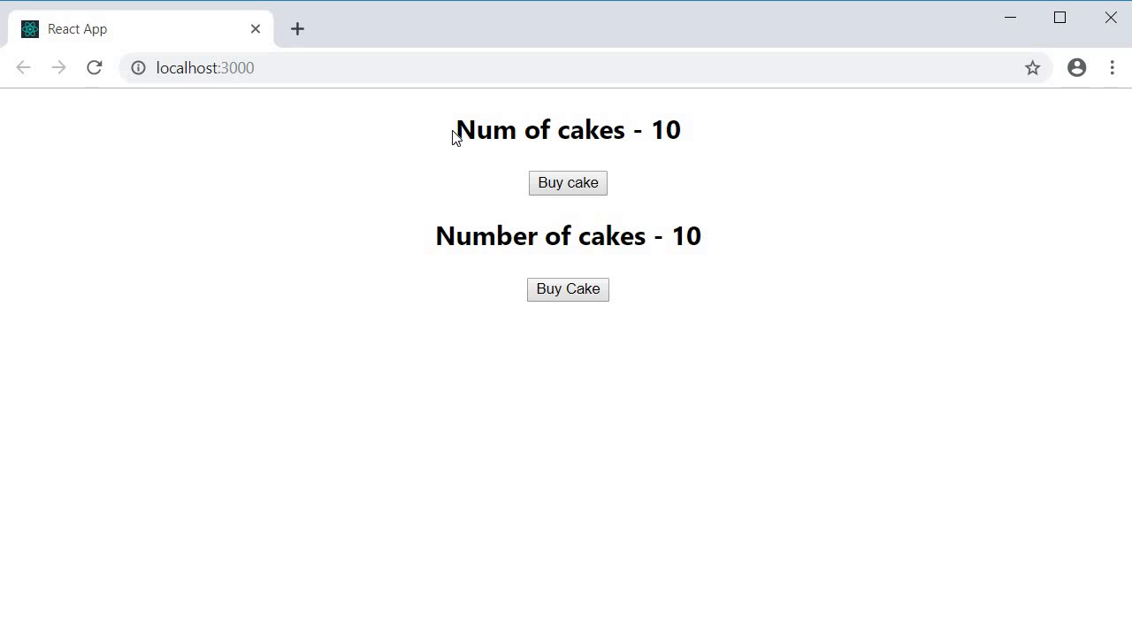
{"action": "left_click_drag", "start_coordinate": [456, 130], "coordinate": [682, 130]}
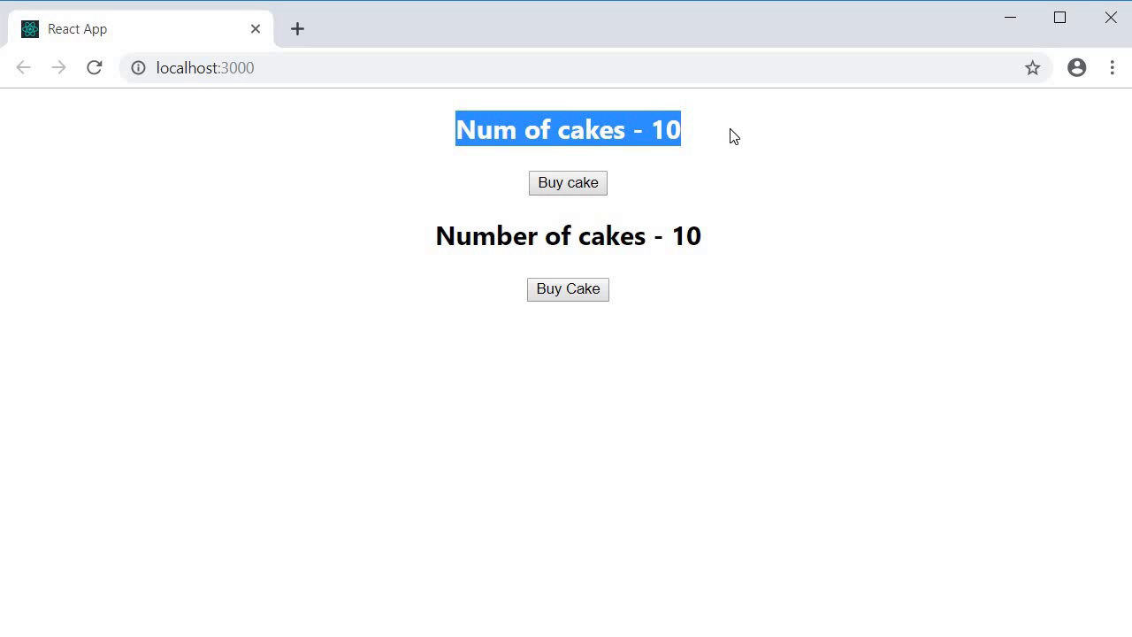
{"action": "left_click", "coordinate": [725, 156]}
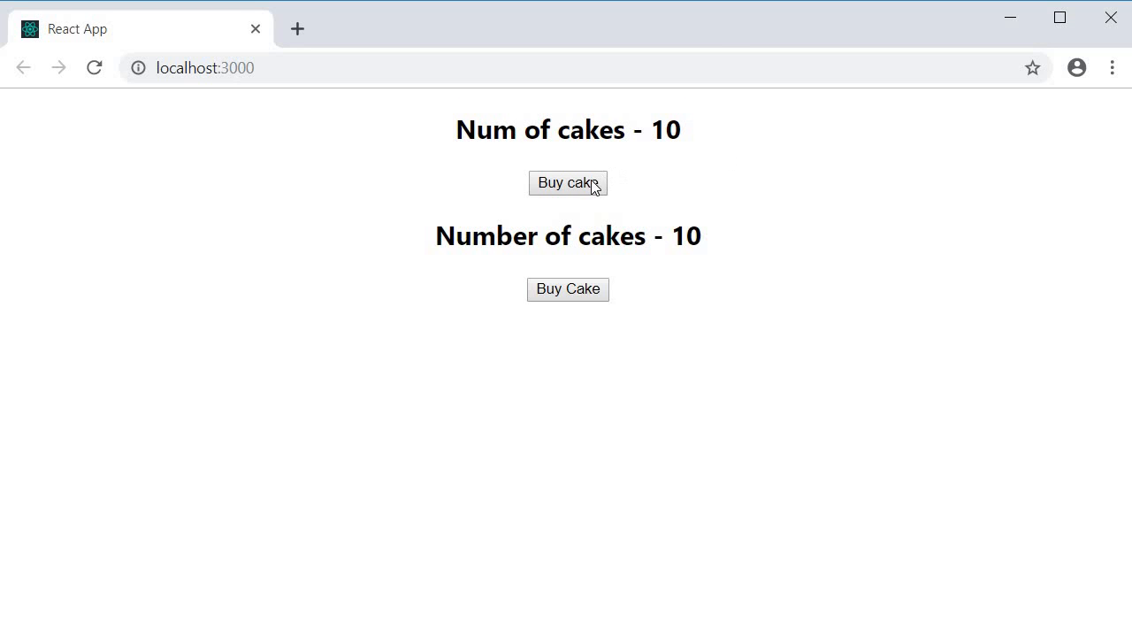
{"action": "mouse_move", "coordinate": [688, 187]}
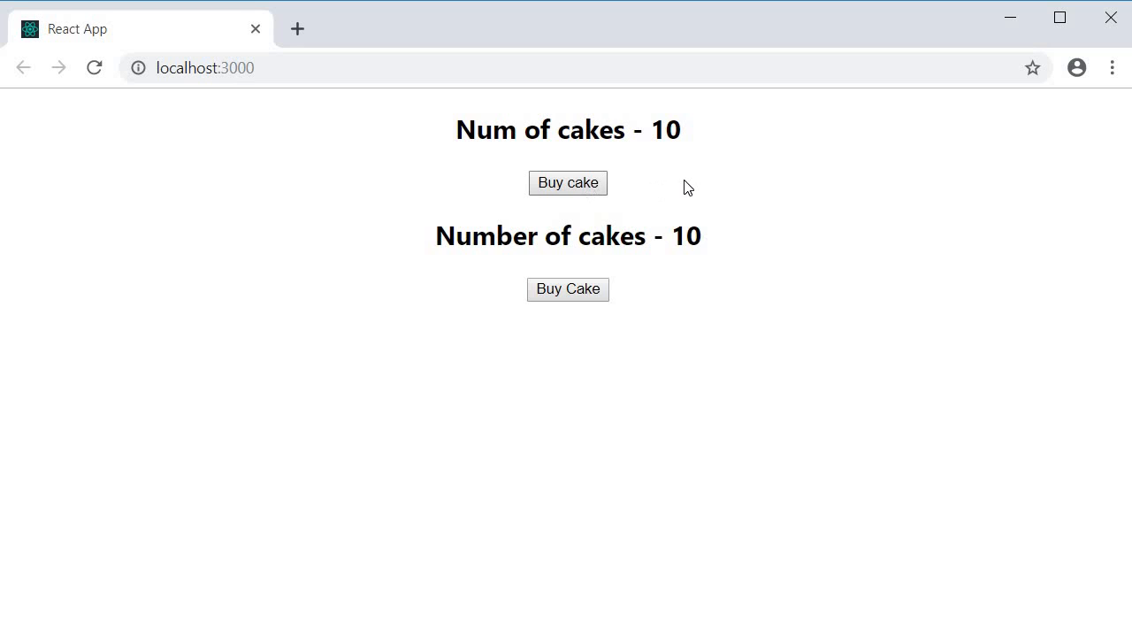